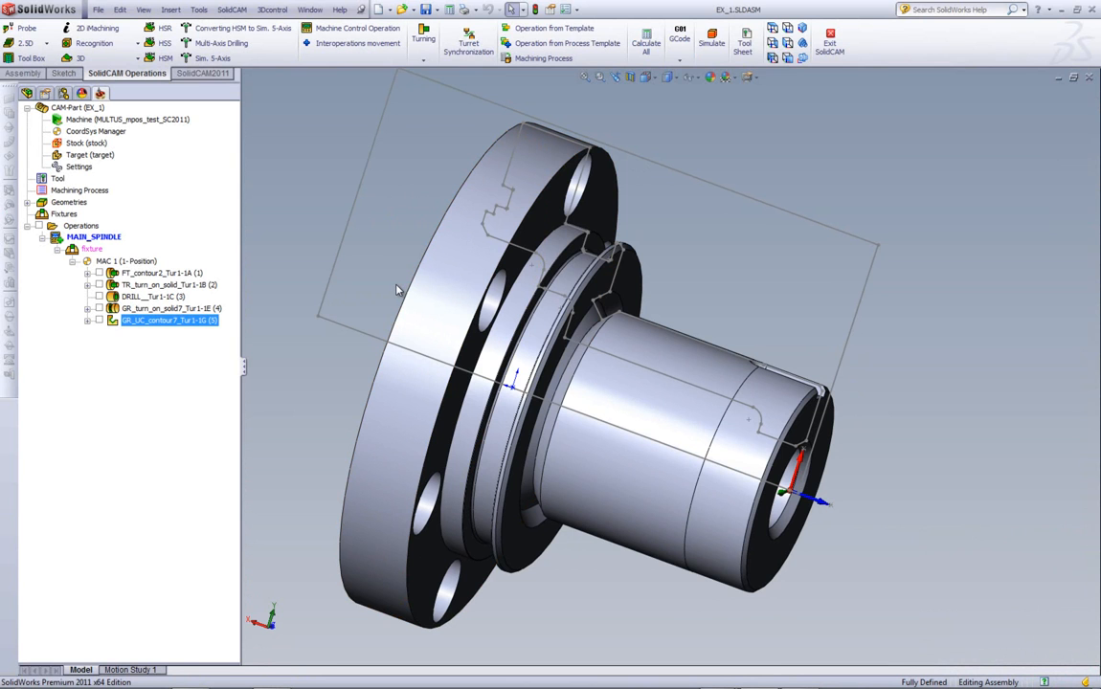
- Right-click Operations and hover Add Turning to show the turning operation submenu
{"action": "right_click", "coordinate": [81, 225]}
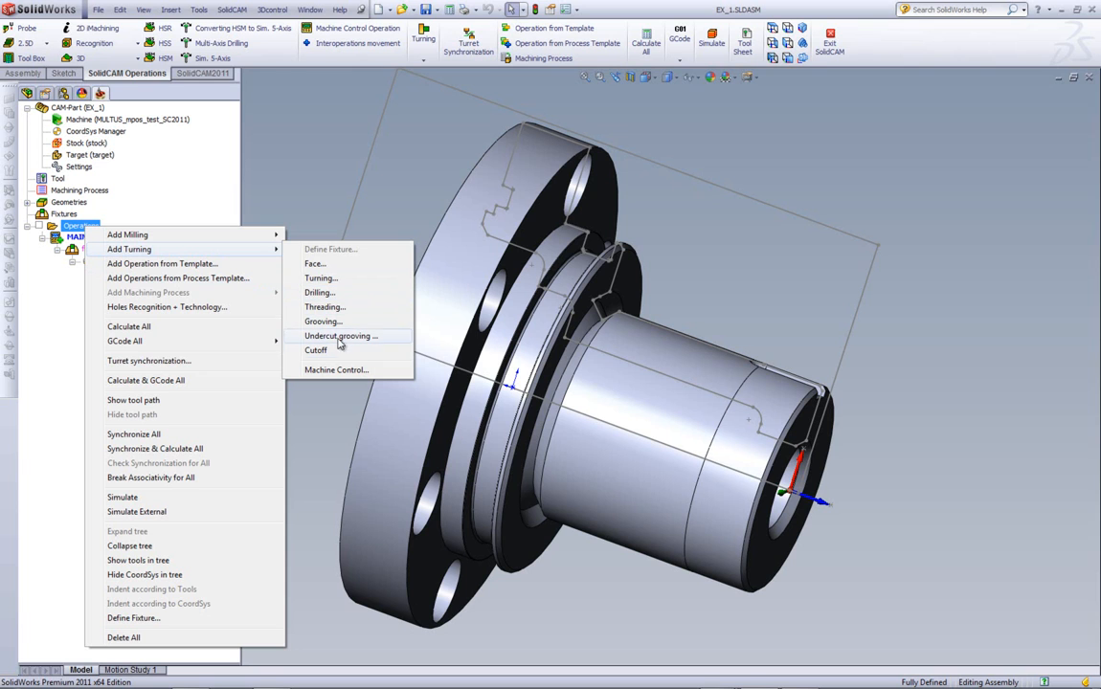
{"action": "mouse_move", "coordinate": [340, 355]}
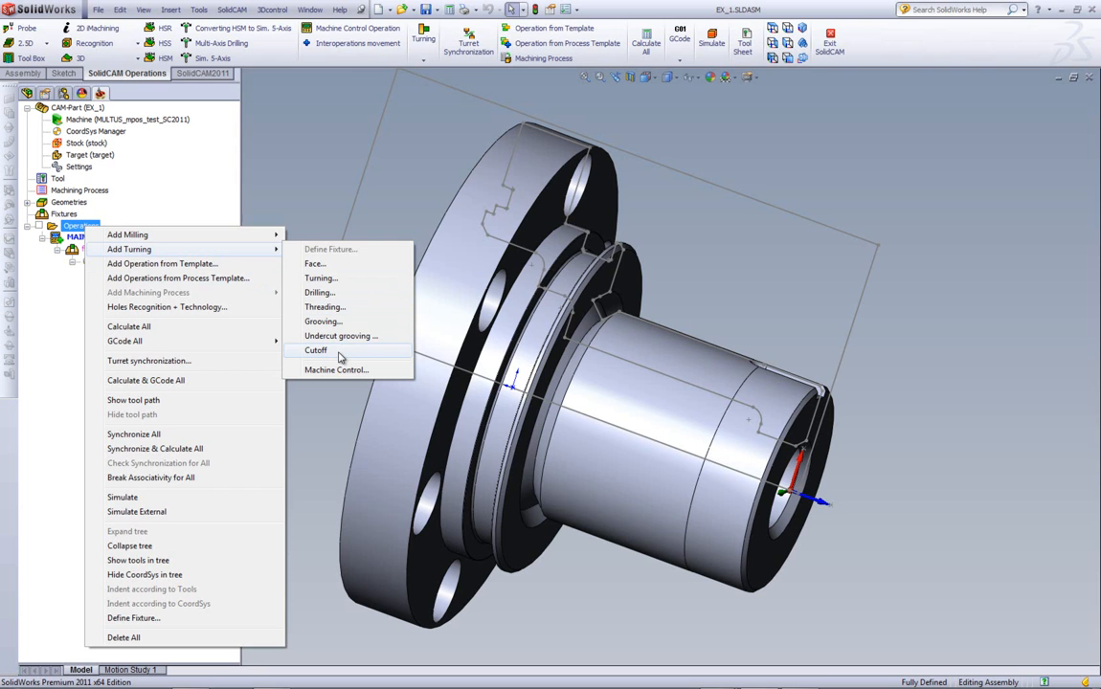
- Create a Cutoff operation on contour9, auto-extending the chain end to stock
{"action": "left_click", "coordinate": [316, 350]}
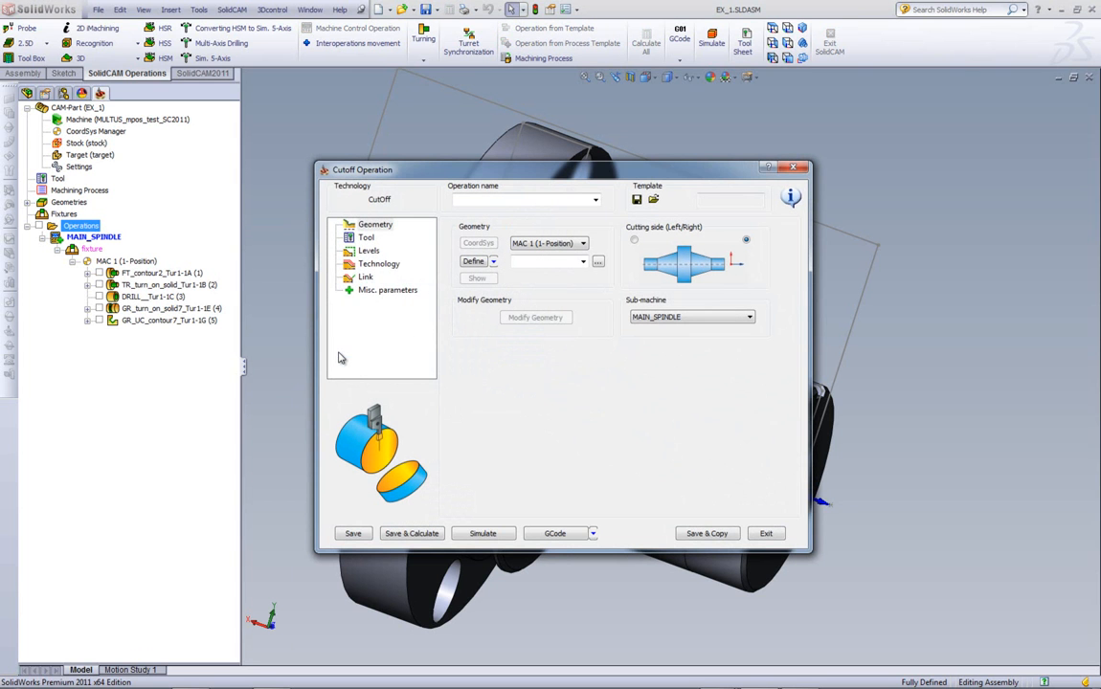
{"action": "mouse_move", "coordinate": [604, 261]}
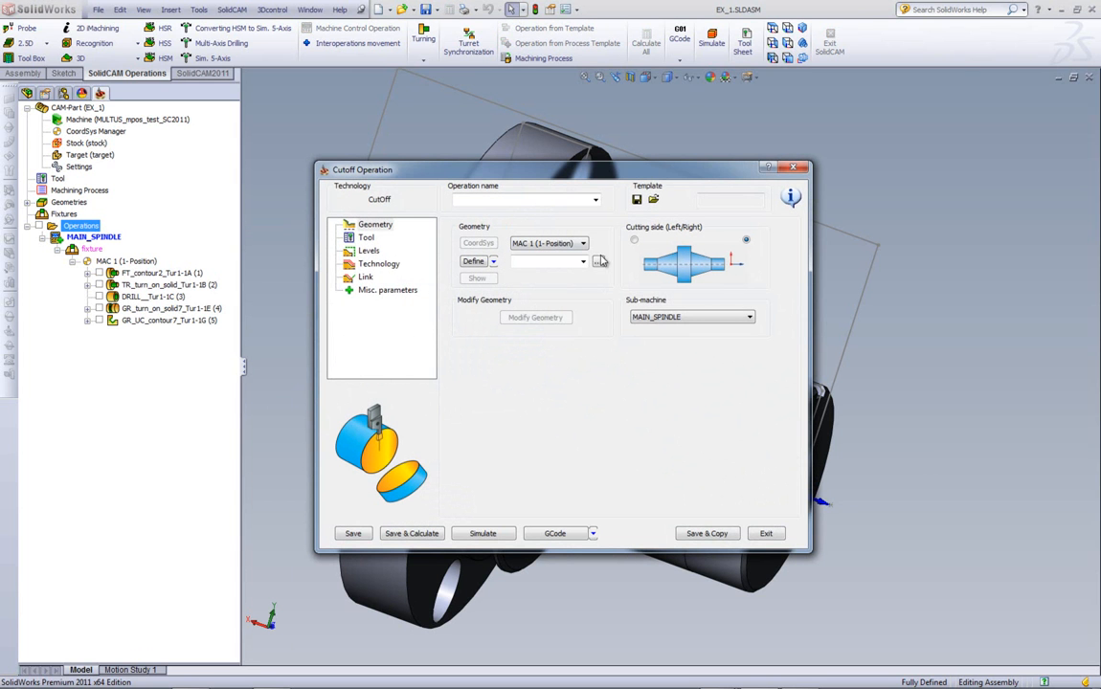
{"action": "left_click", "coordinate": [369, 250]}
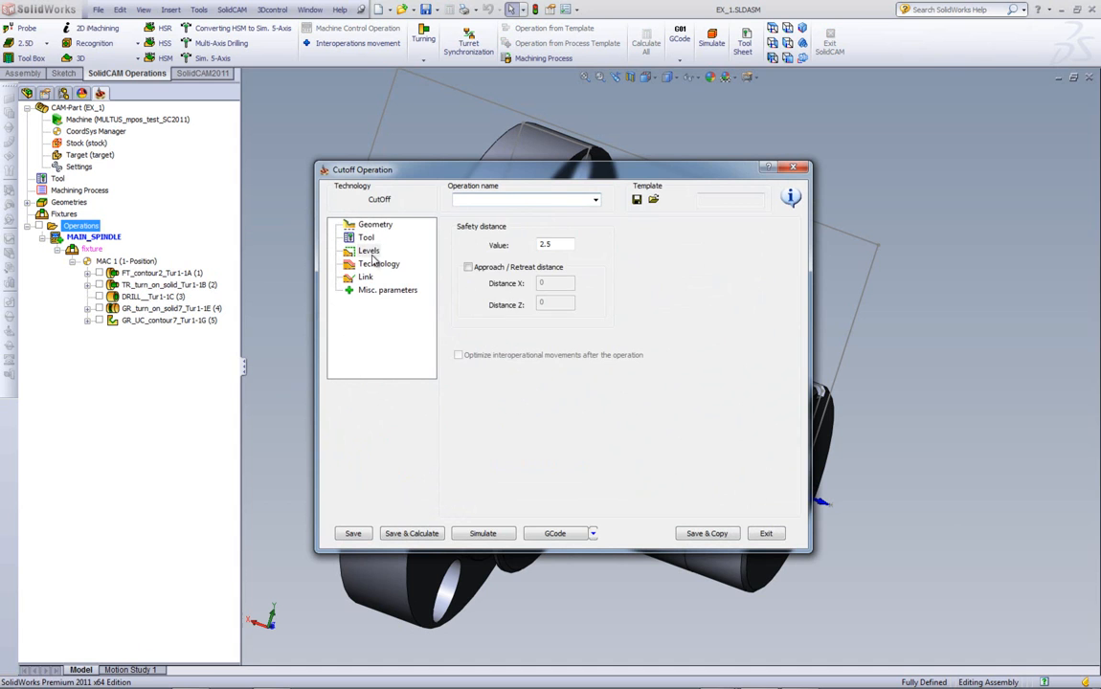
{"action": "left_click", "coordinate": [380, 264]}
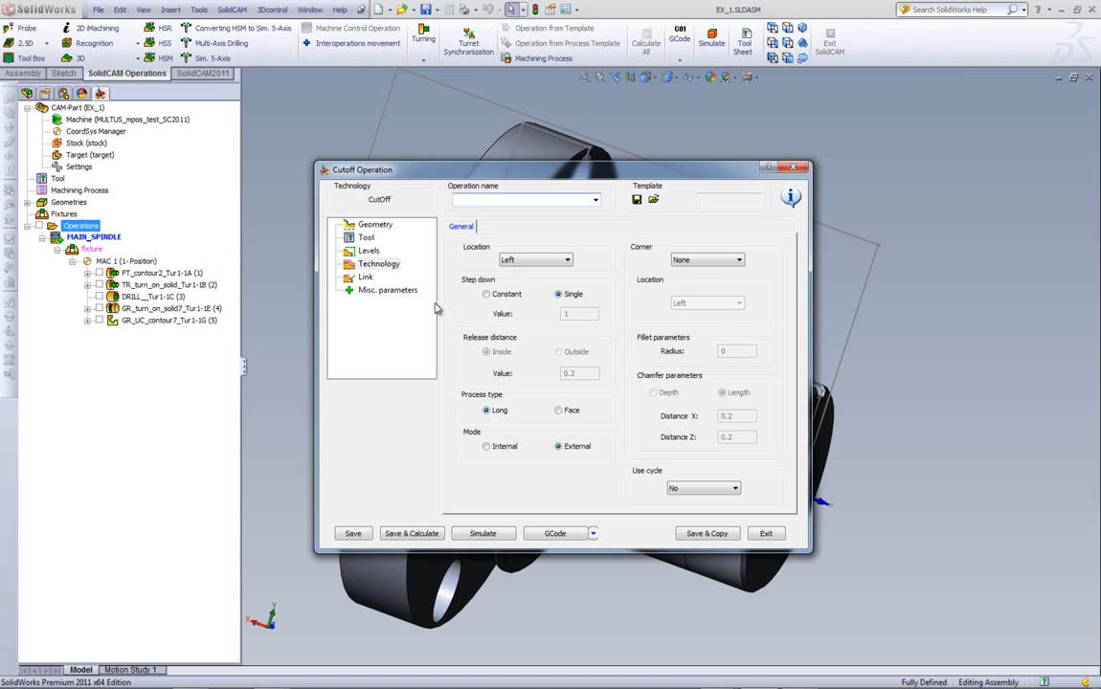
{"action": "left_click", "coordinate": [375, 224]}
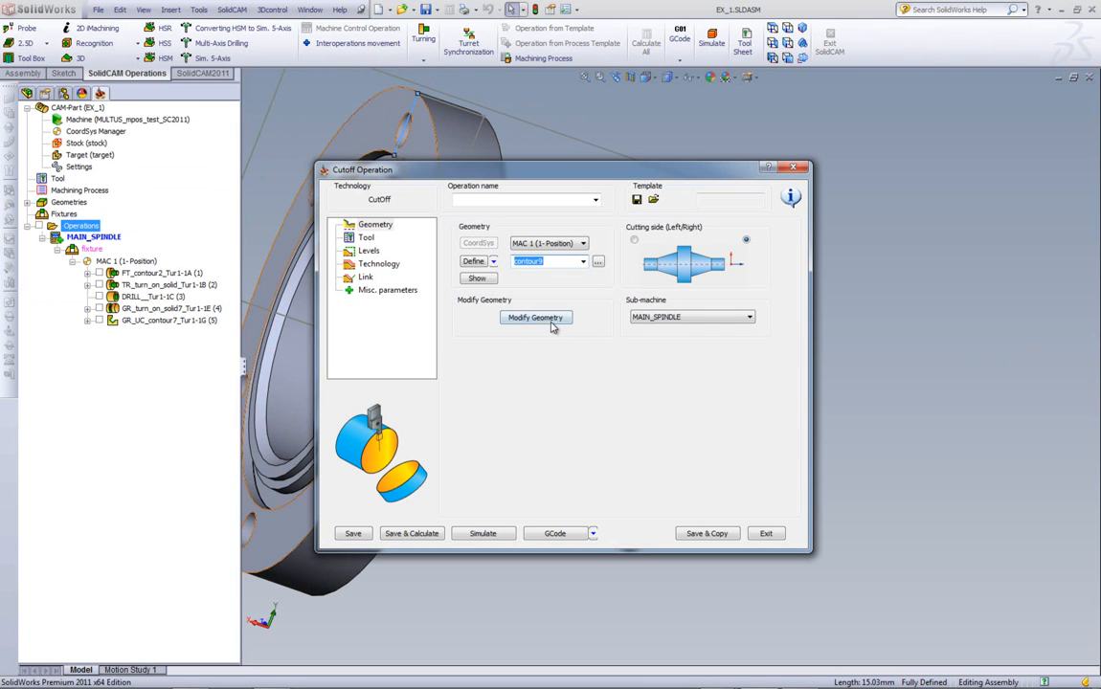
{"action": "left_click", "coordinate": [536, 317]}
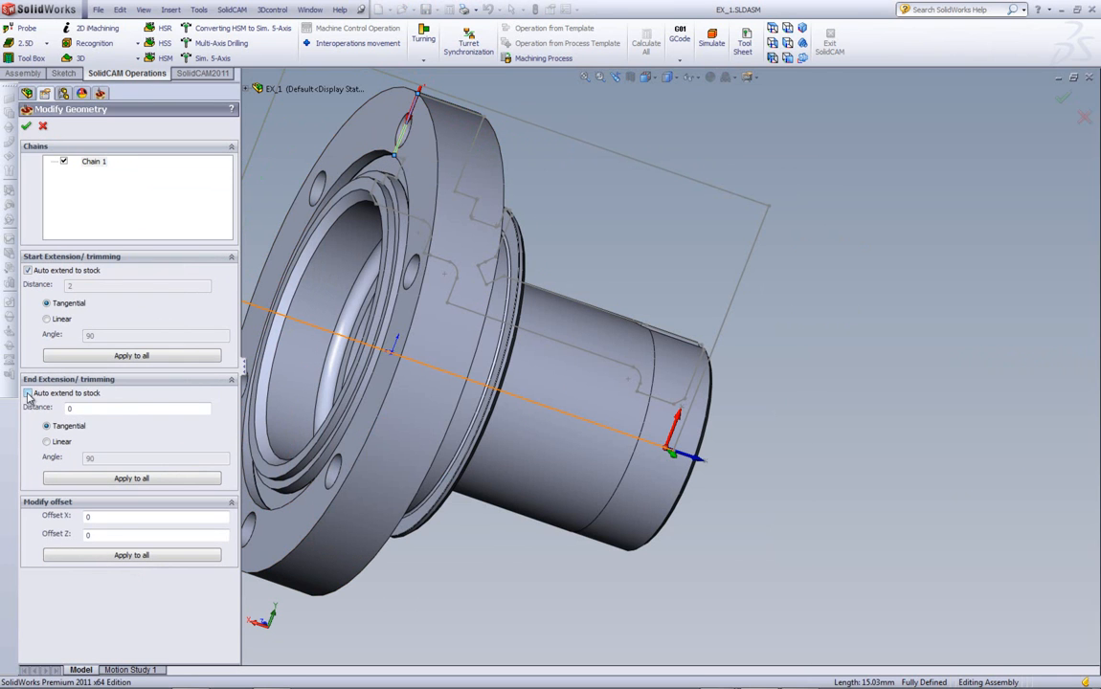
{"action": "left_click", "coordinate": [28, 394]}
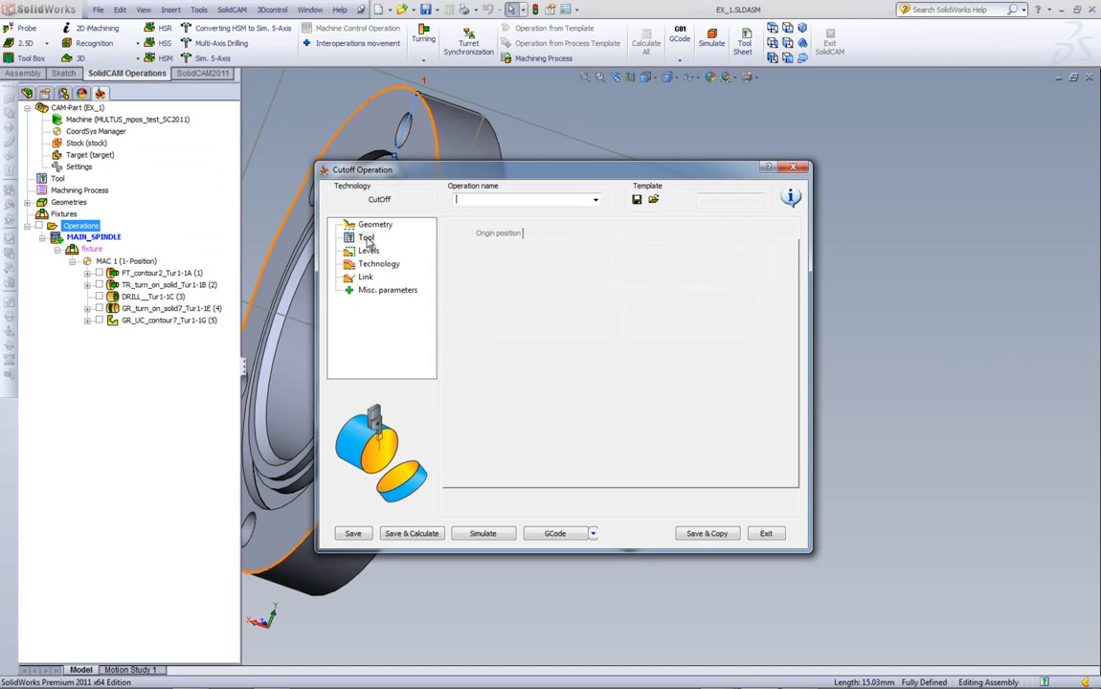
- Assign tool 8 with tool angle 0 and safety distance 0.5
{"action": "left_click", "coordinate": [367, 237]}
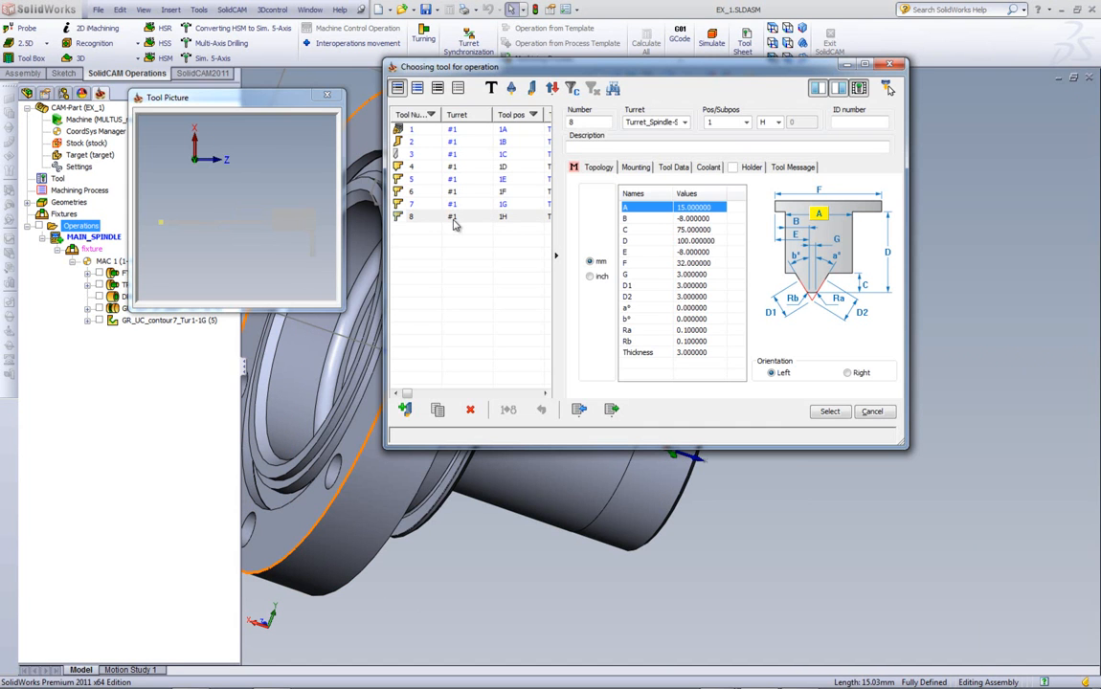
{"action": "left_click", "coordinate": [829, 411]}
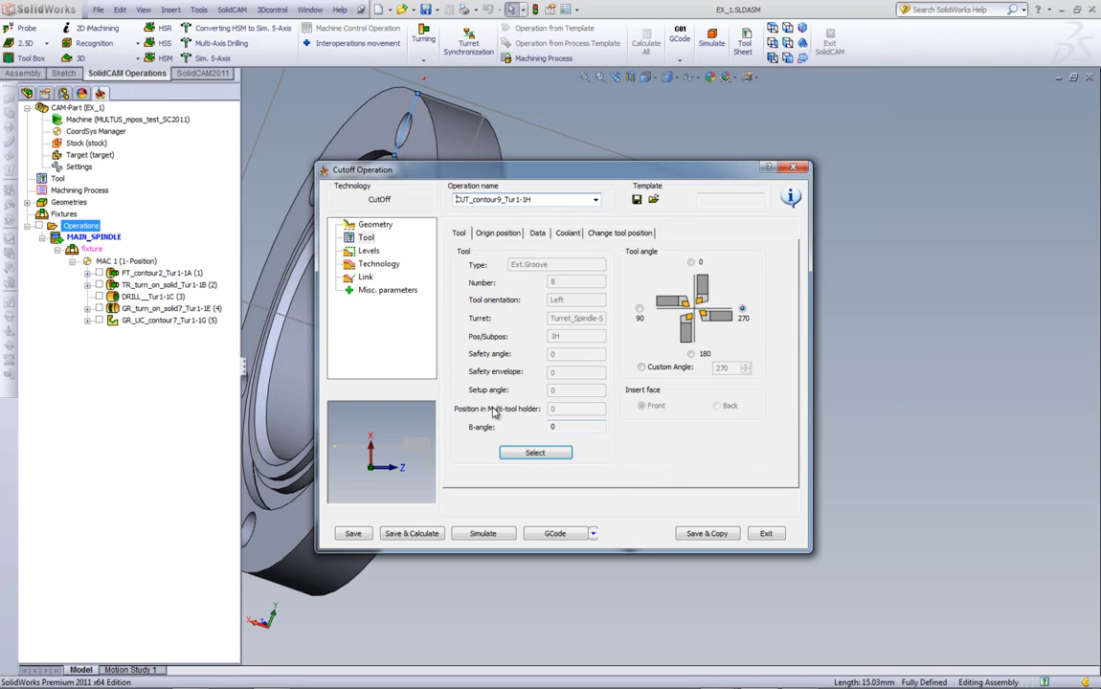
{"action": "left_click", "coordinate": [690, 263]}
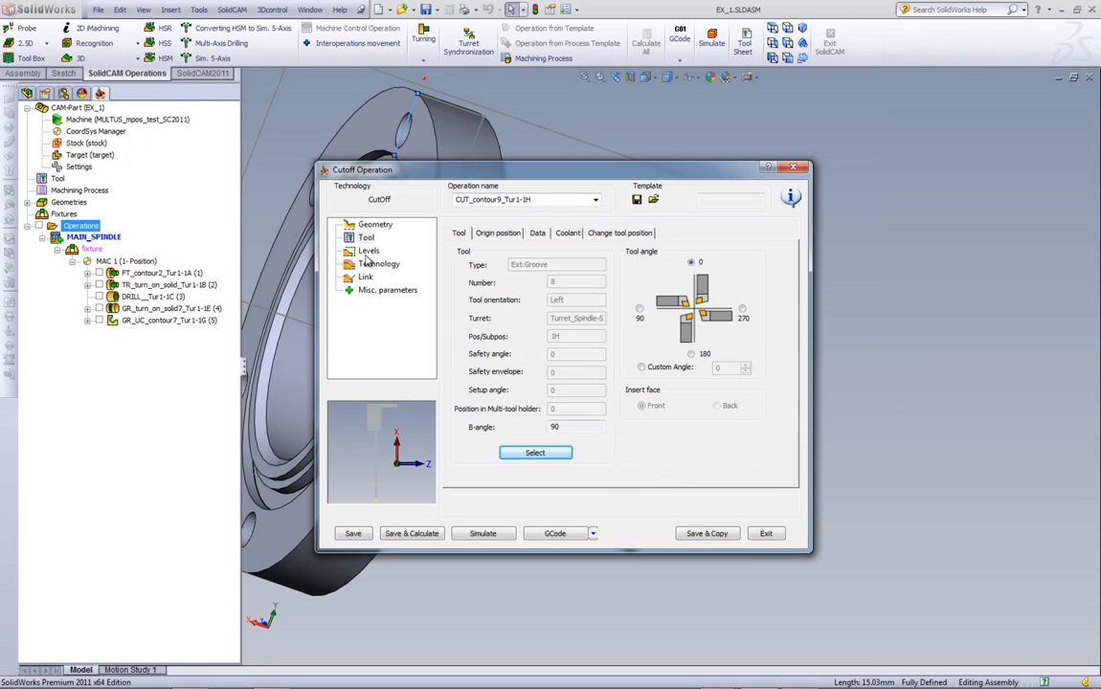
{"action": "left_click", "coordinate": [368, 250]}
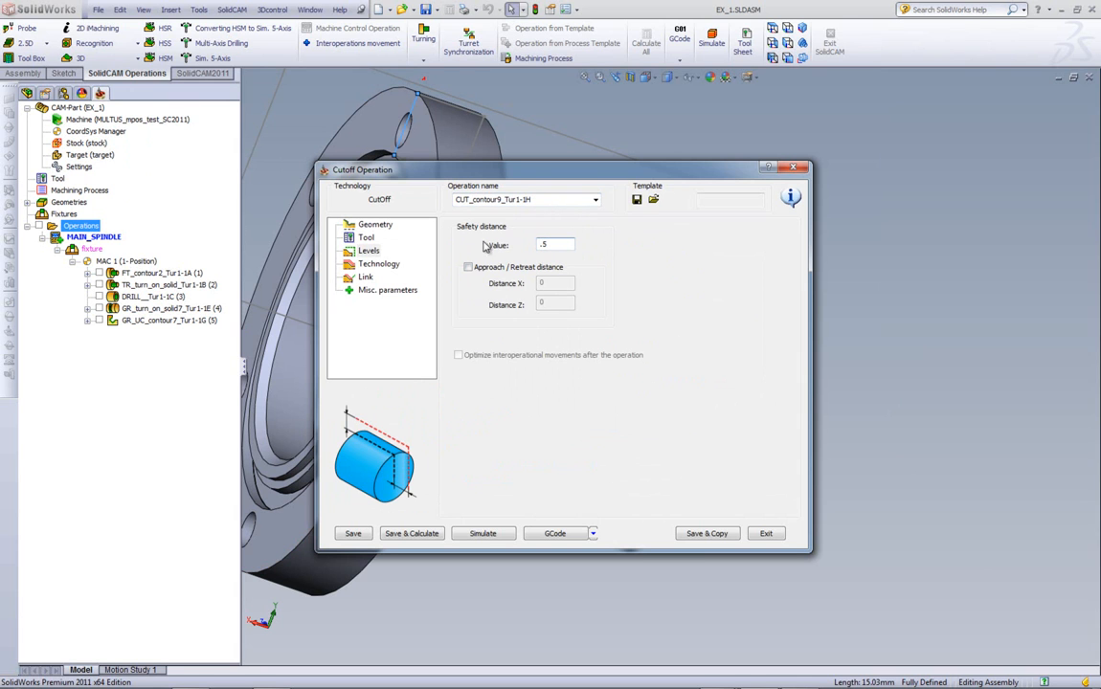
{"action": "left_click", "coordinate": [379, 264]}
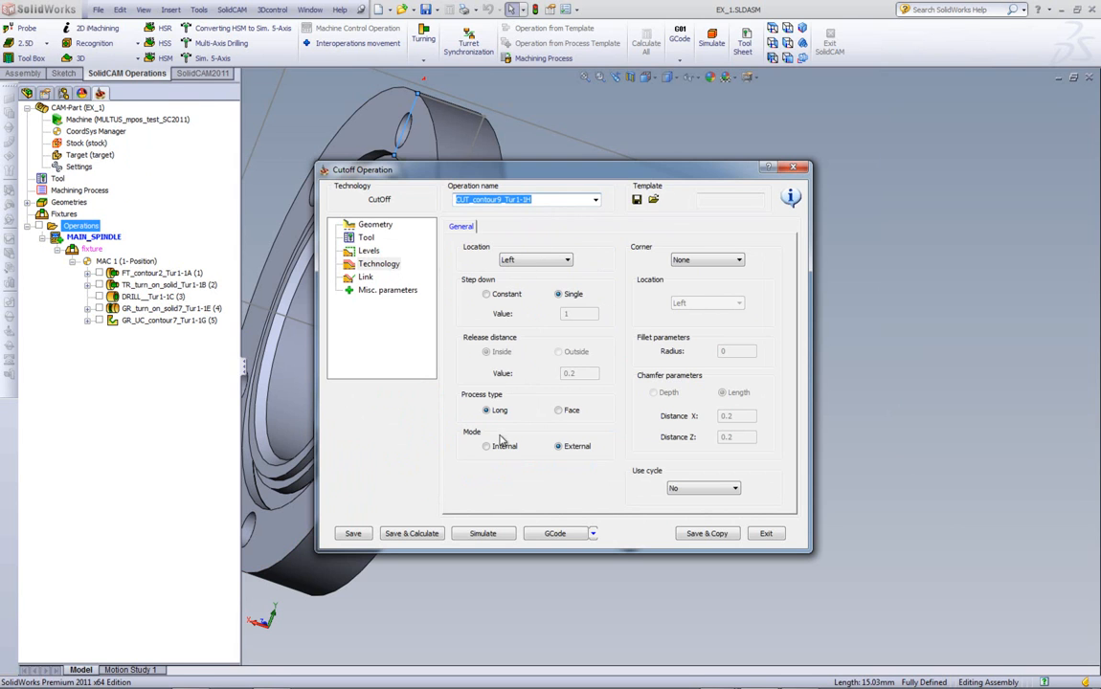
- Set the cut location to Right with a constant step down of 2
{"action": "left_click", "coordinate": [566, 259]}
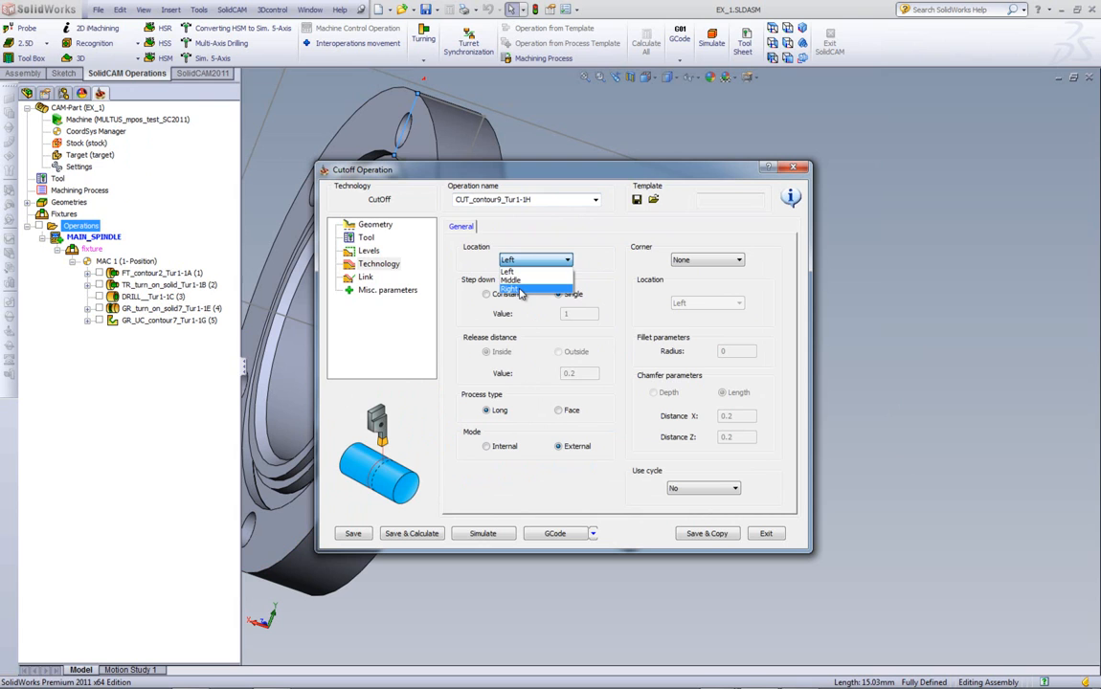
{"action": "left_click", "coordinate": [510, 288]}
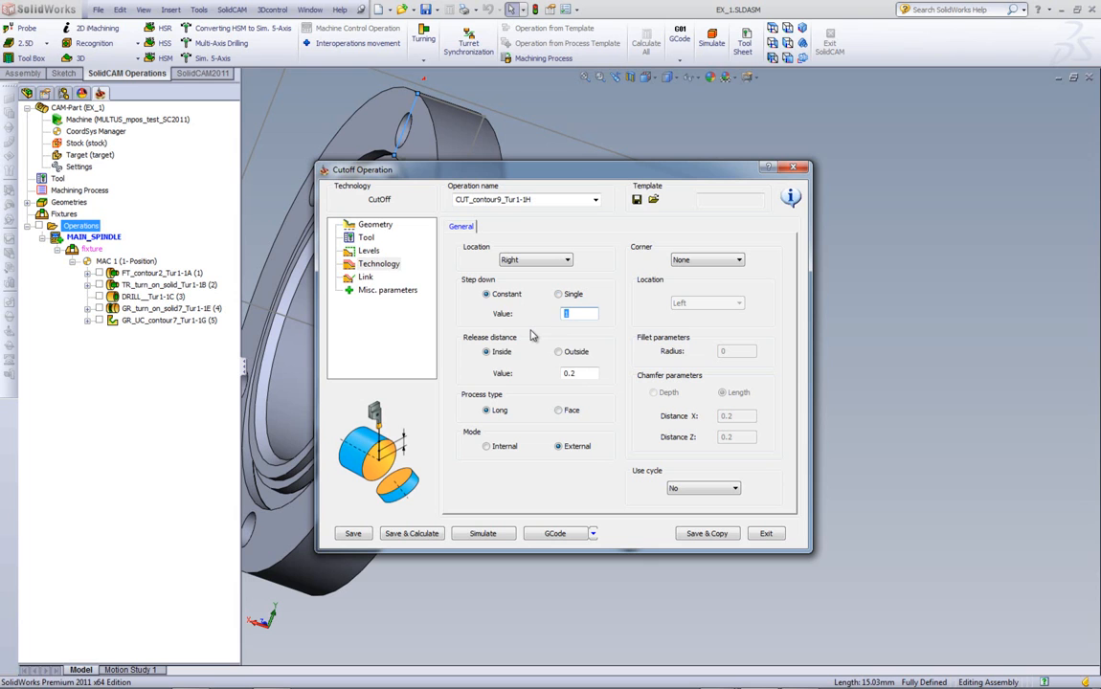
{"action": "type", "text": "2"}
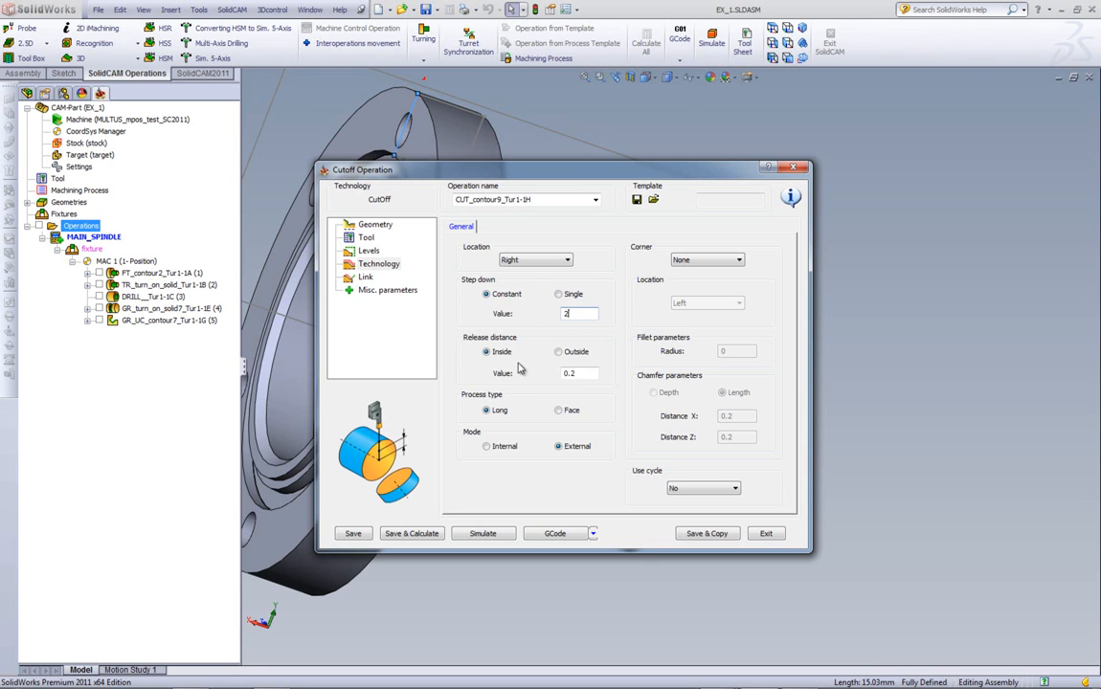
{"action": "mouse_move", "coordinate": [703, 279]}
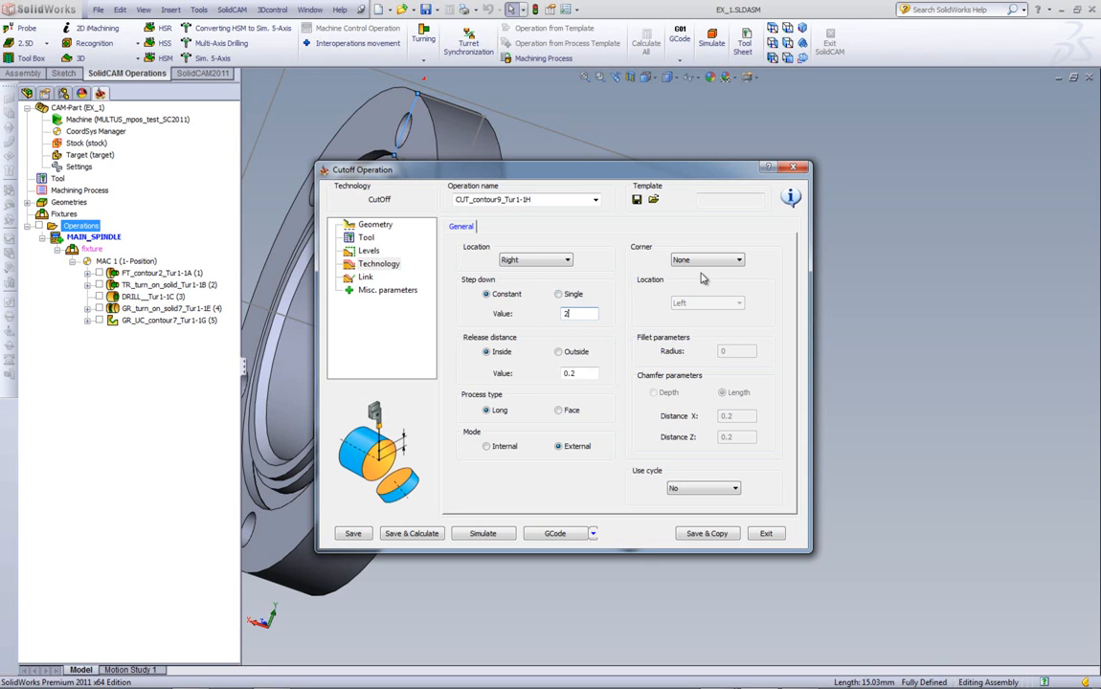
{"action": "mouse_move", "coordinate": [742, 284]}
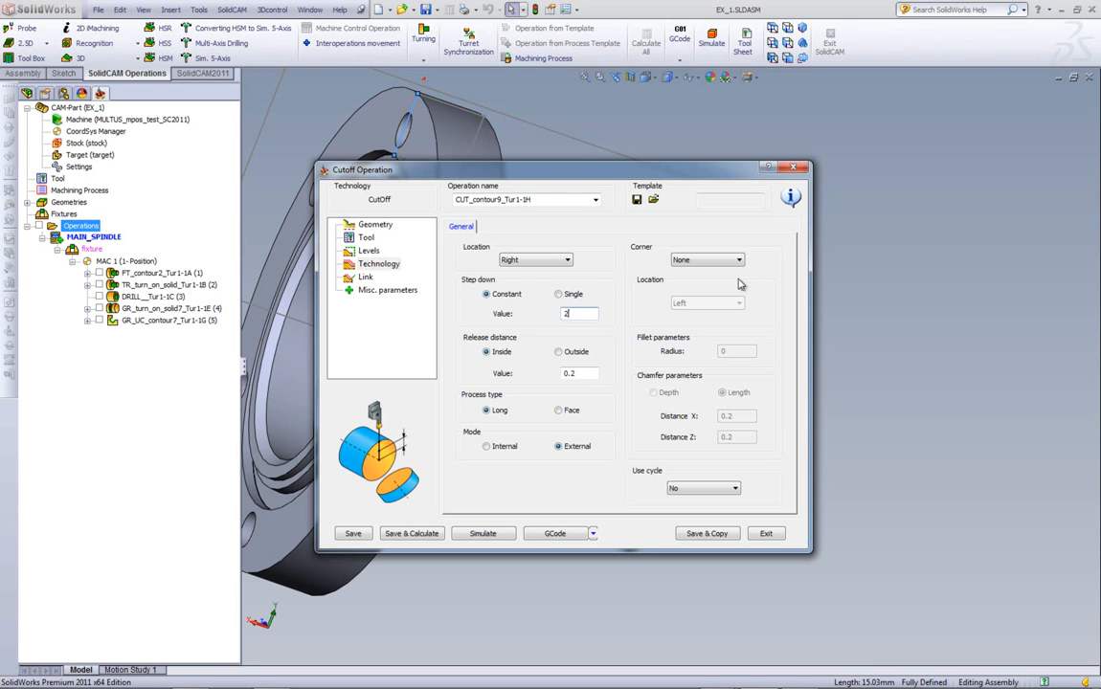
- Set a right-side fillet corner of radius 2, then save and calculate
{"action": "left_click", "coordinate": [707, 259]}
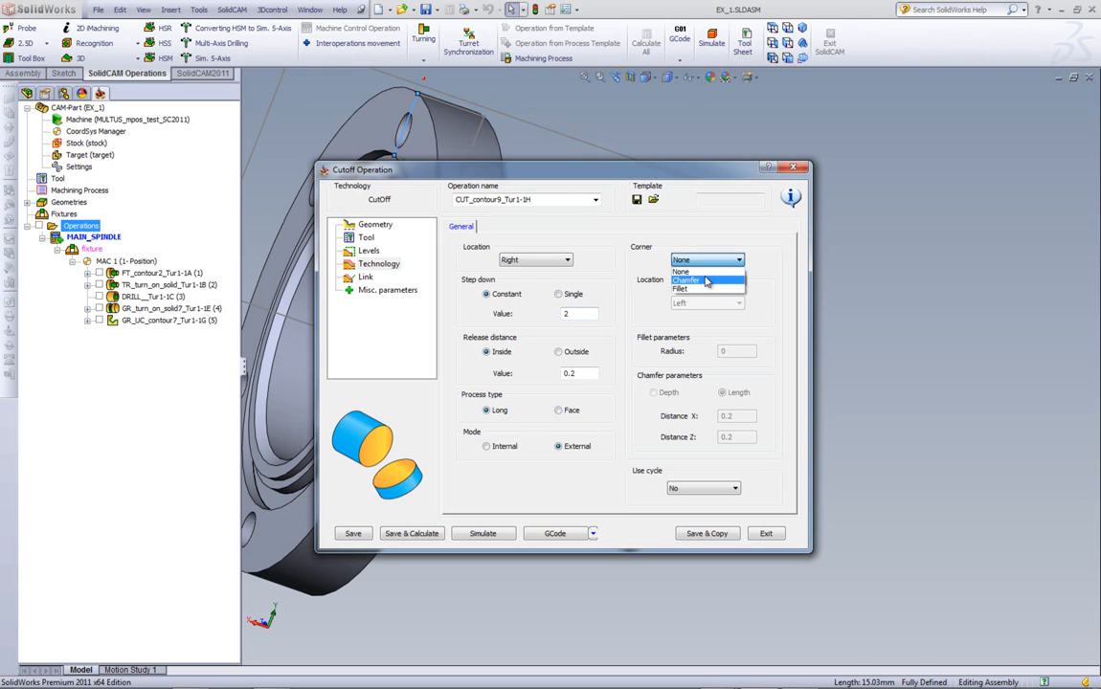
{"action": "mouse_move", "coordinate": [702, 291]}
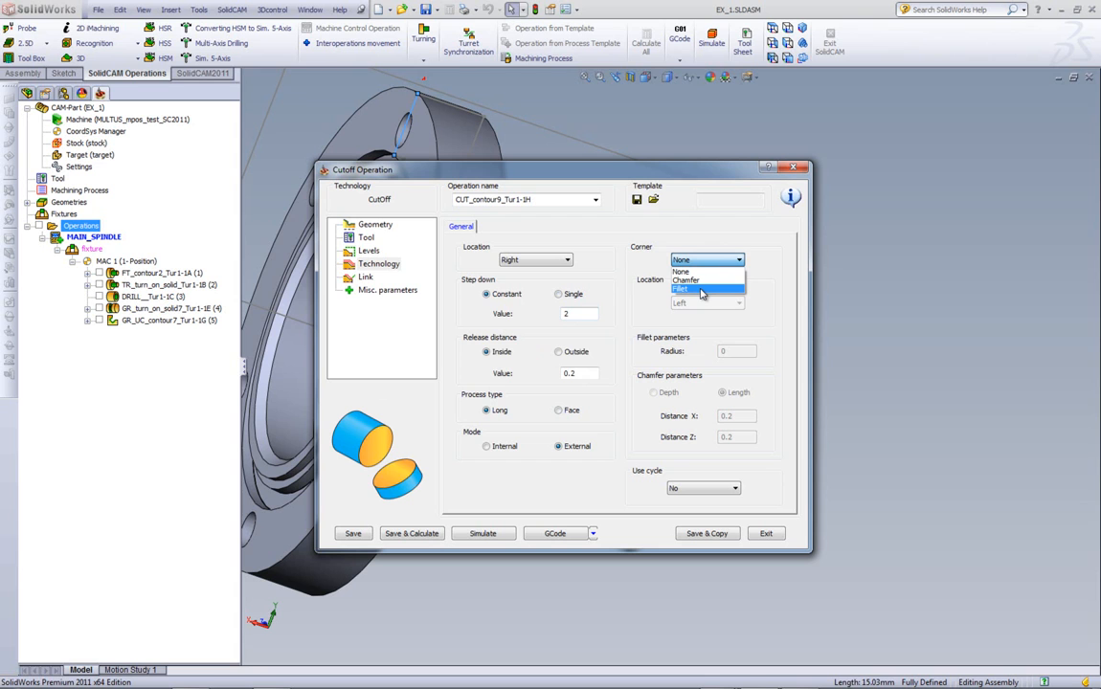
{"action": "left_click", "coordinate": [688, 289]}
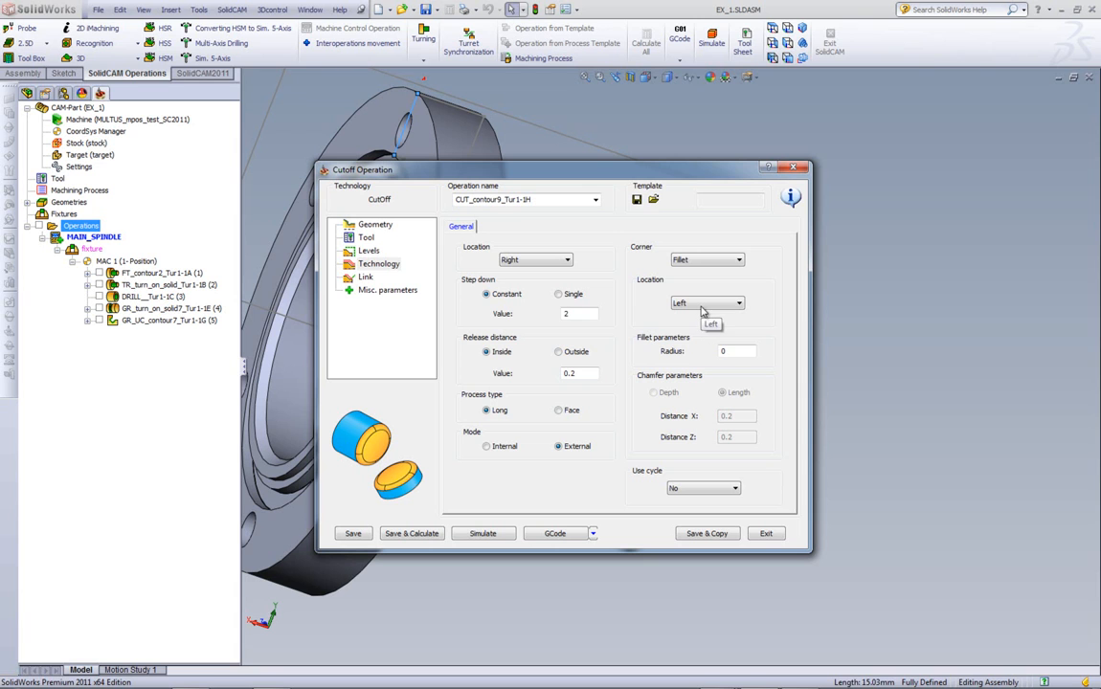
{"action": "left_click", "coordinate": [737, 302]}
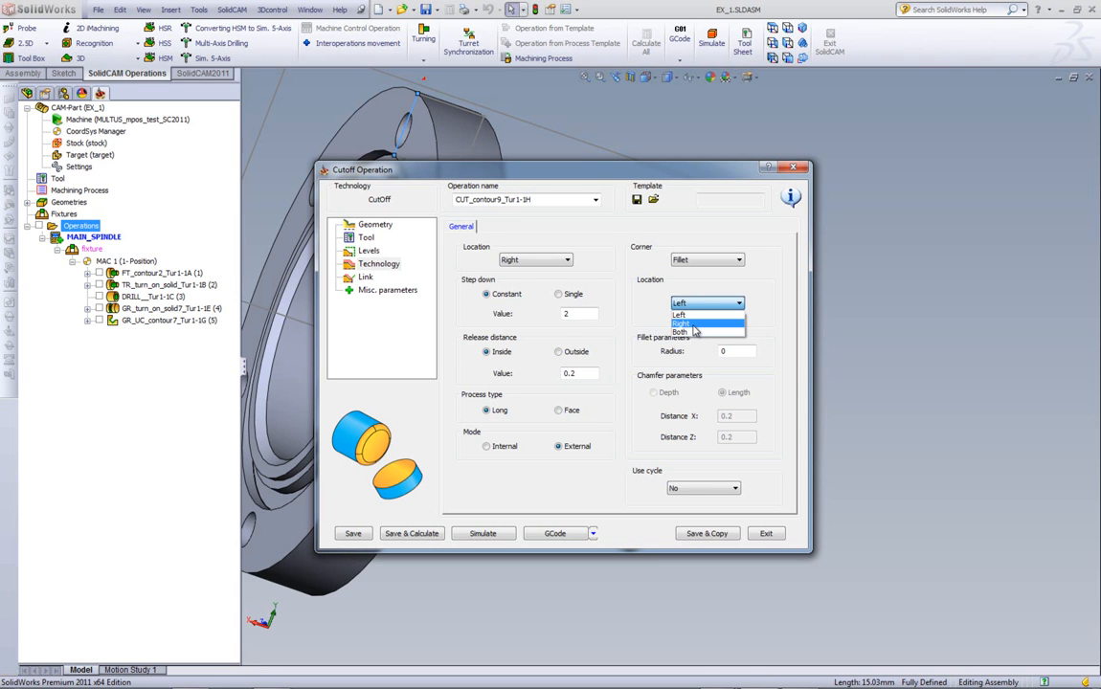
{"action": "left_click", "coordinate": [681, 323]}
{"action": "type", "text": "2"}
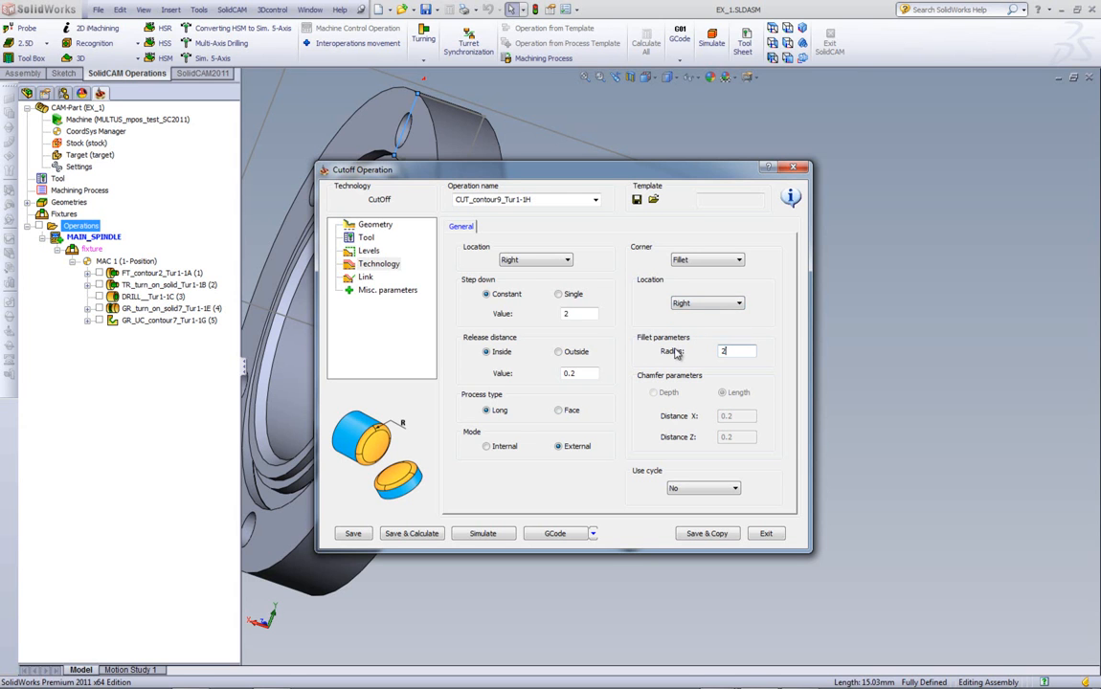
{"action": "mouse_move", "coordinate": [450, 533]}
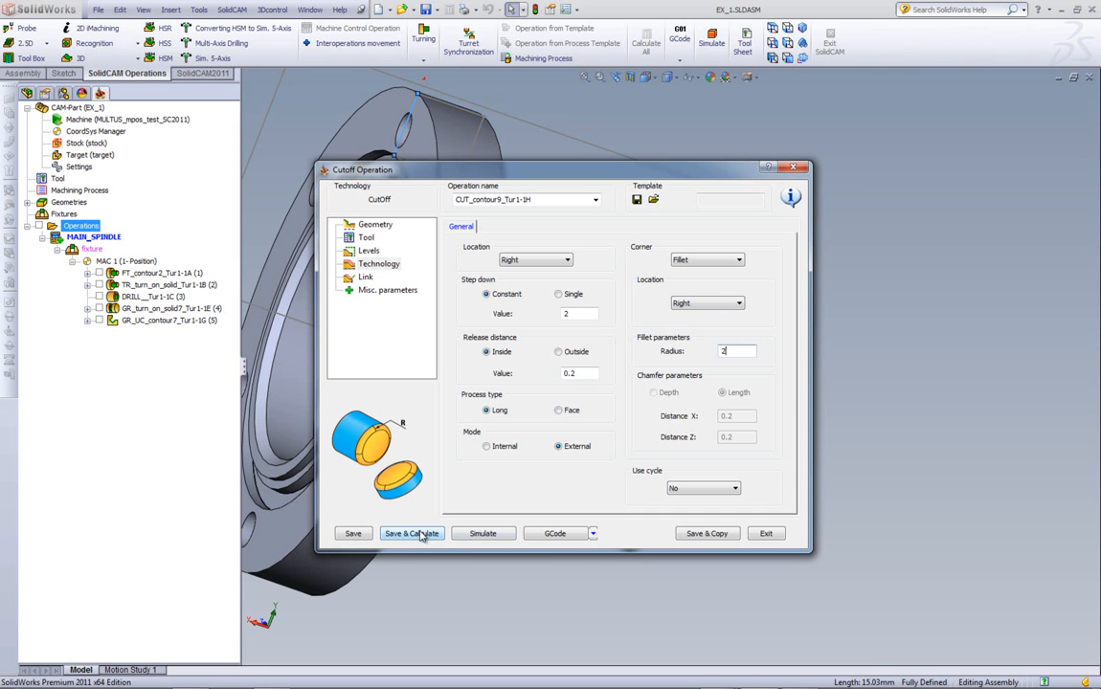
{"action": "left_click", "coordinate": [411, 534]}
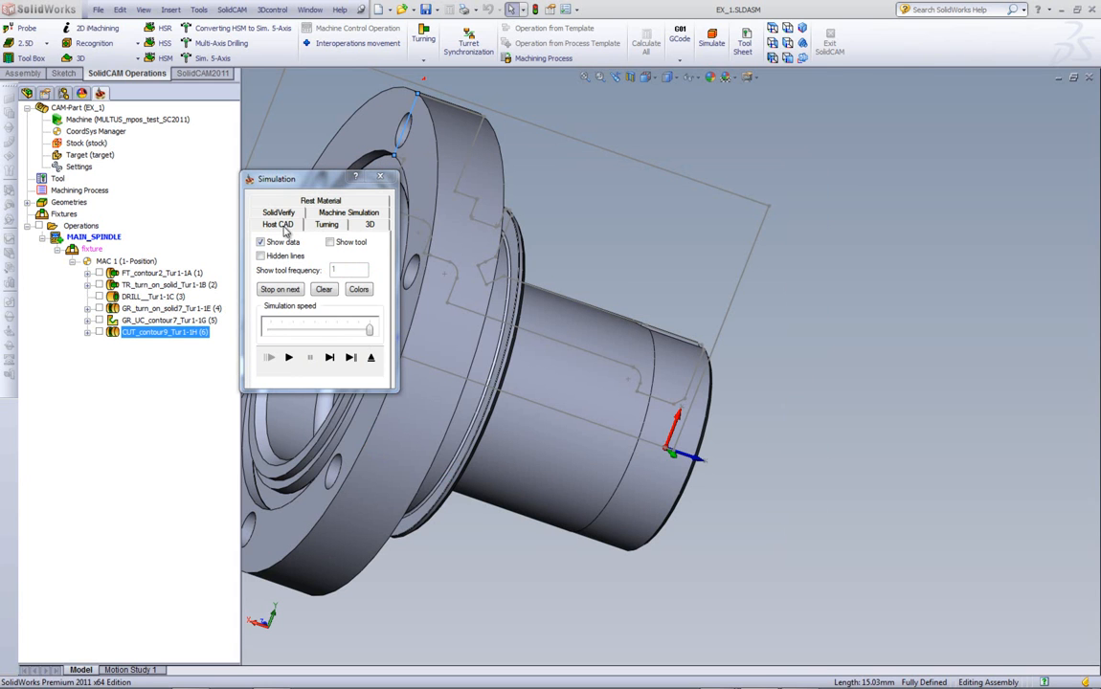
- Step through the cutoff toolpath in SolidVerify as the grooving tool plunges
{"action": "left_click", "coordinate": [278, 212]}
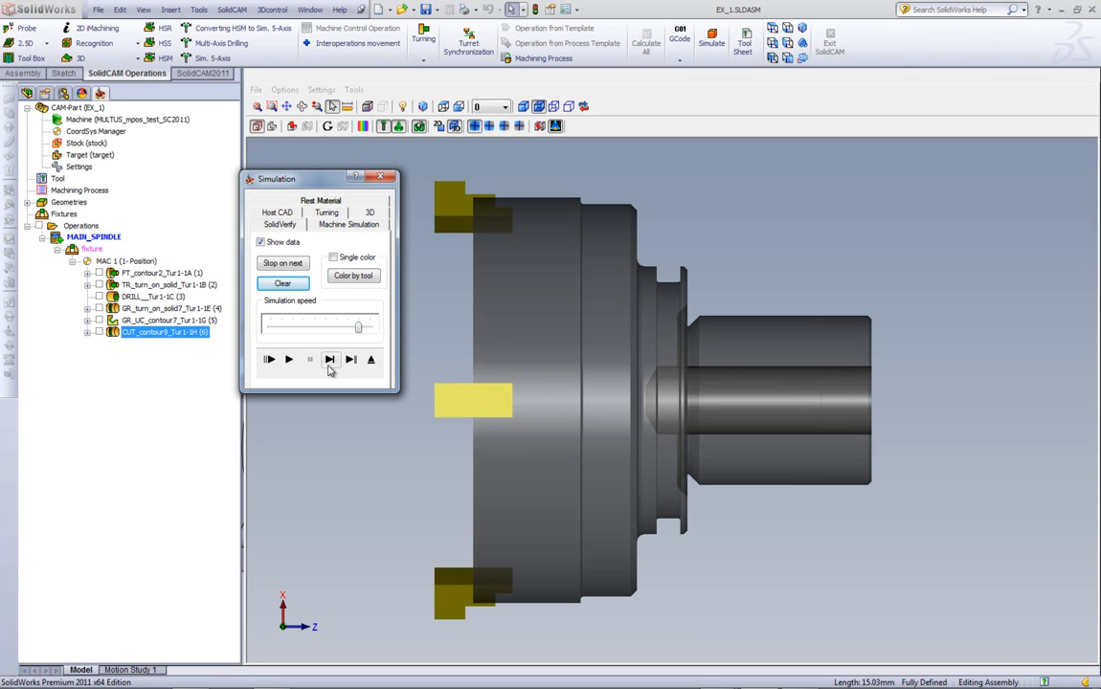
{"action": "left_click", "coordinate": [332, 359]}
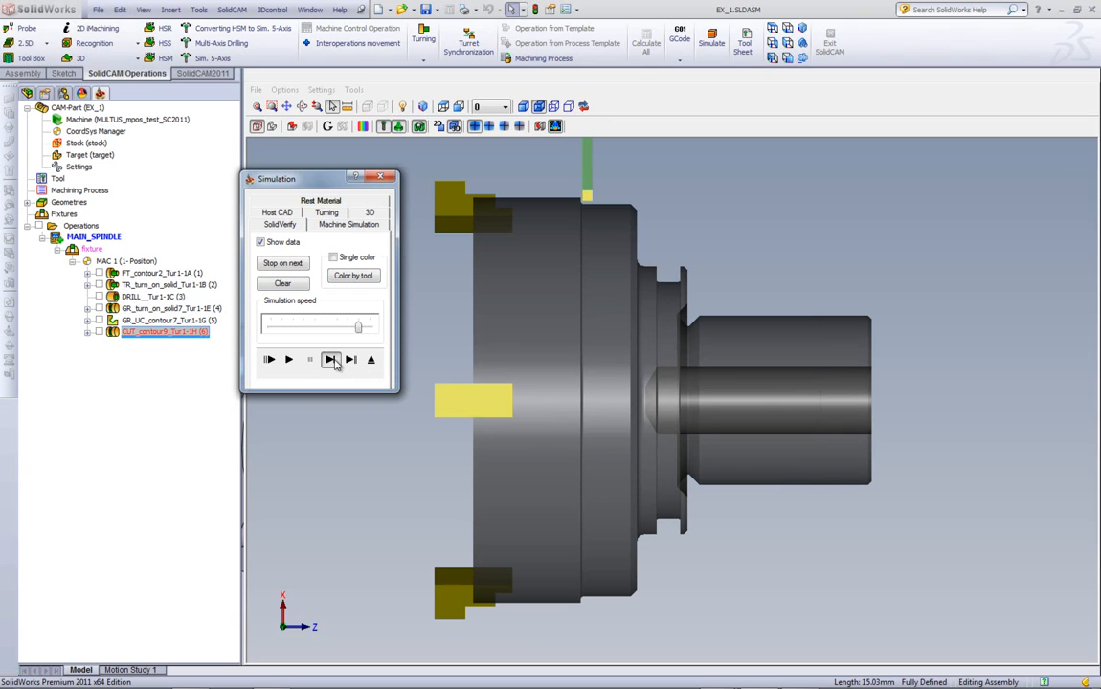
{"action": "left_click", "coordinate": [330, 359]}
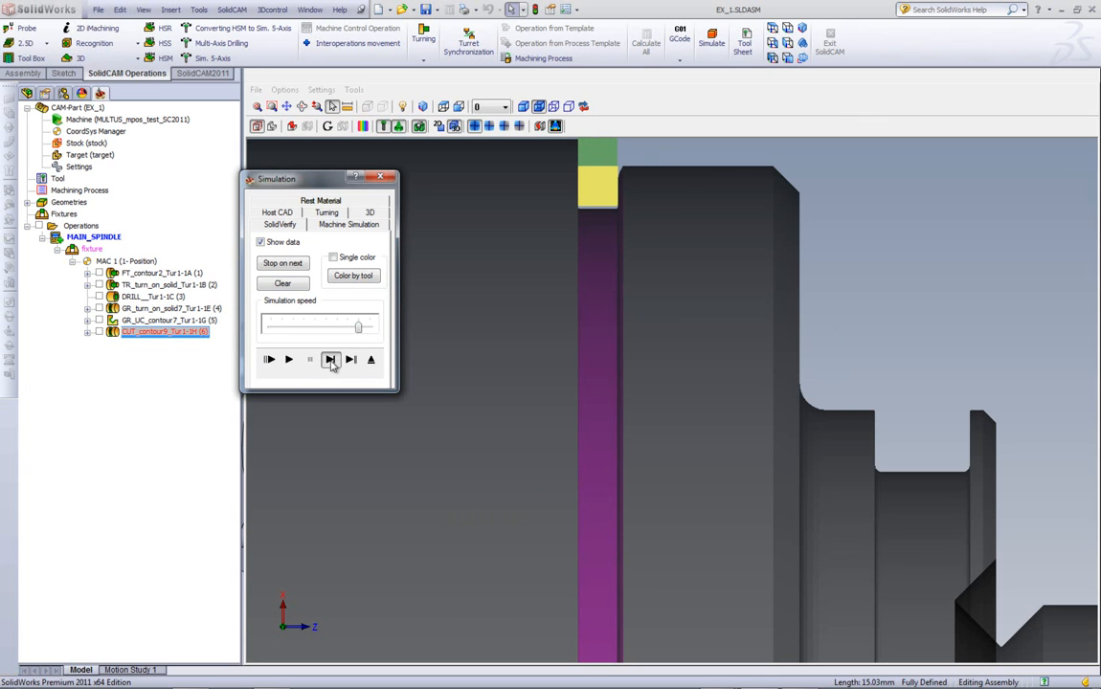
{"action": "left_click", "coordinate": [330, 359]}
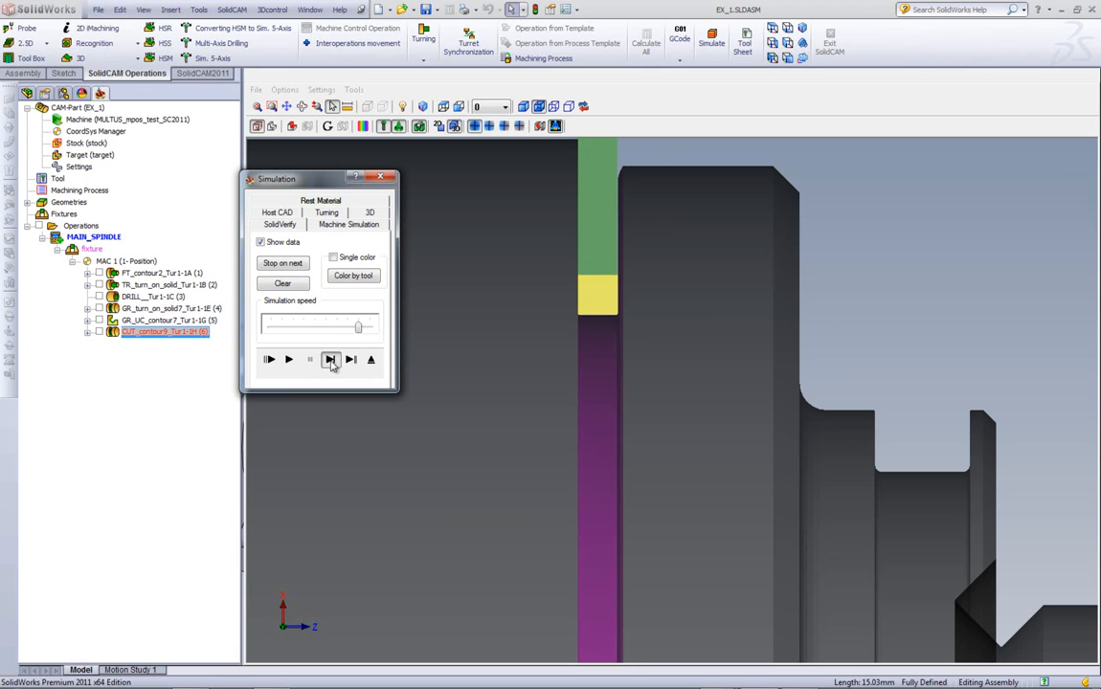
{"action": "left_click", "coordinate": [330, 359]}
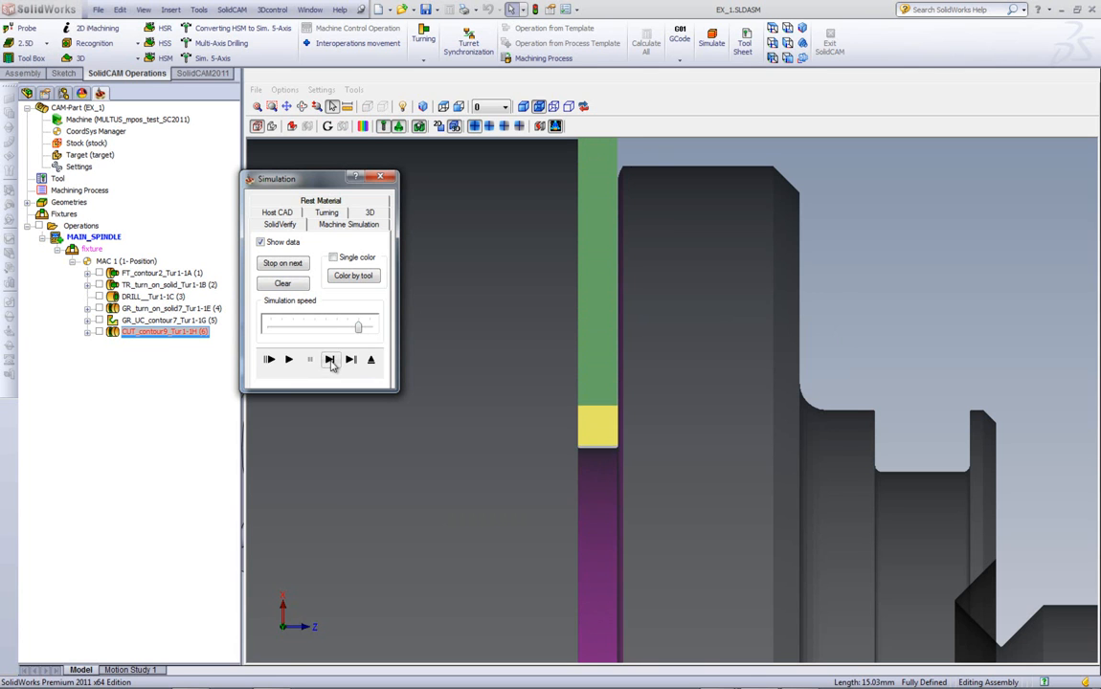